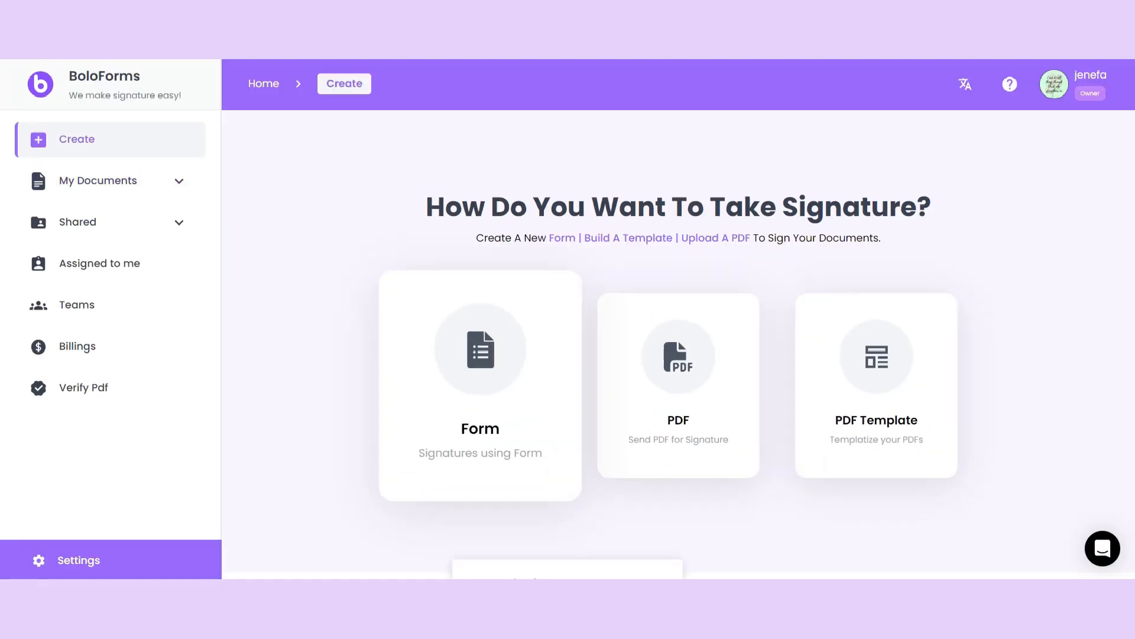
- Add a Signature question to the Media Release Form and give it a darker background
{"action": "left_click", "coordinate": [479, 355]}
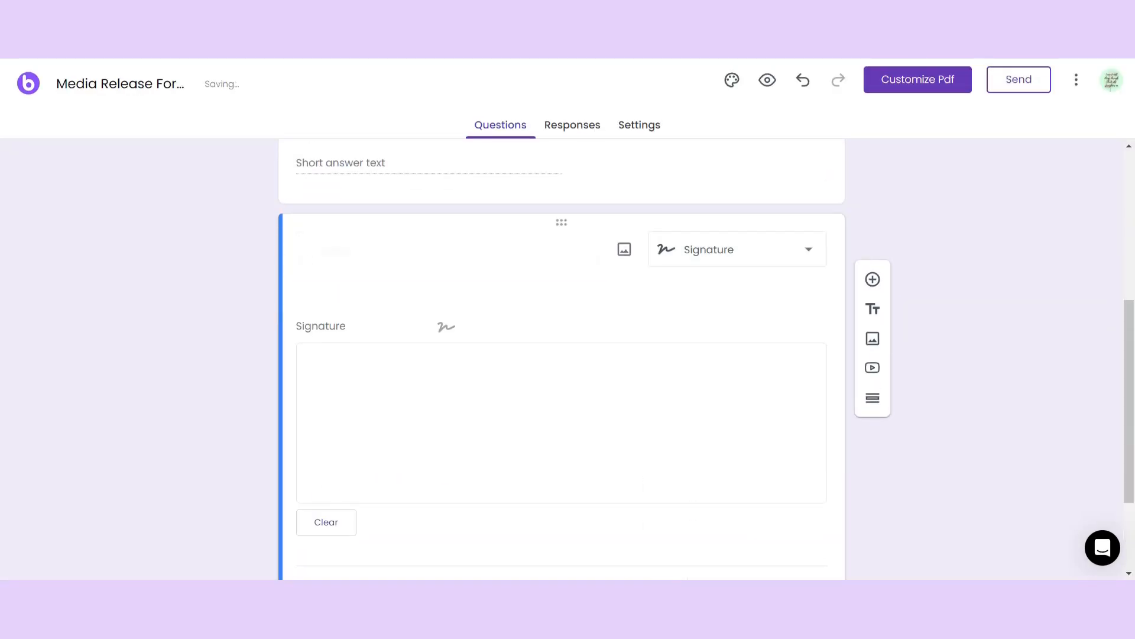
{"action": "type", "text": "S"}
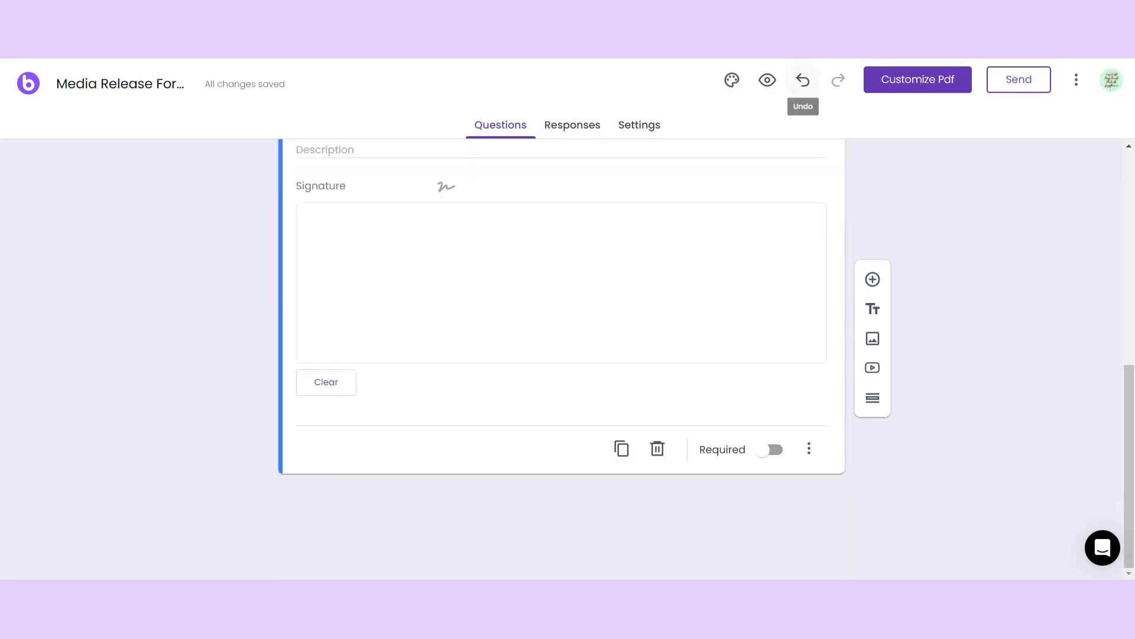
{"action": "left_click", "coordinate": [732, 80]}
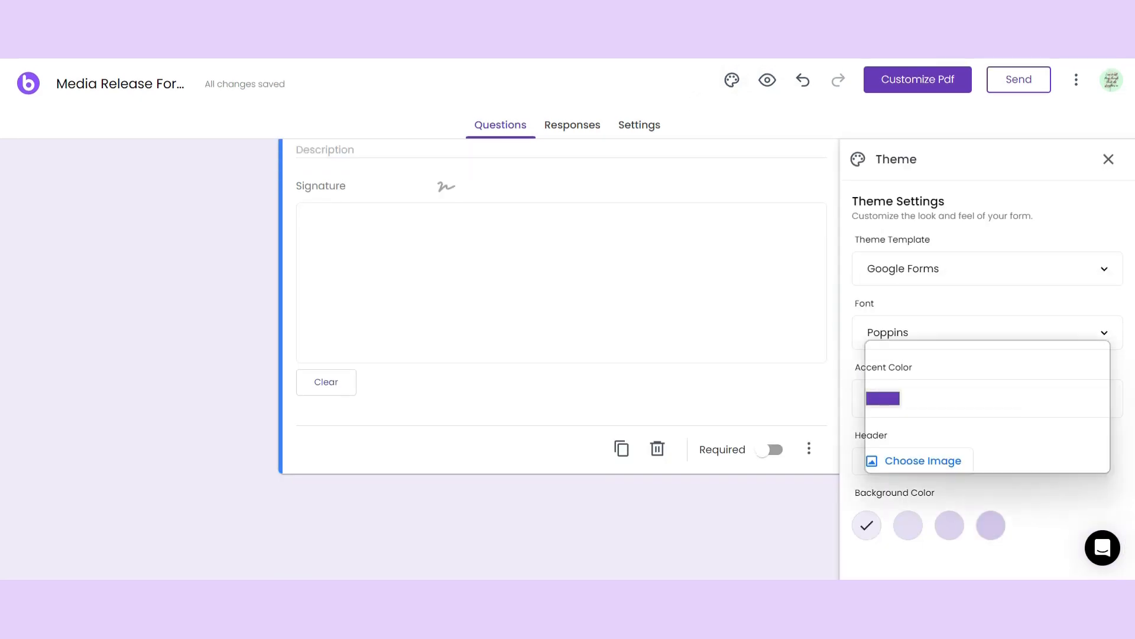
{"action": "left_click", "coordinate": [991, 525]}
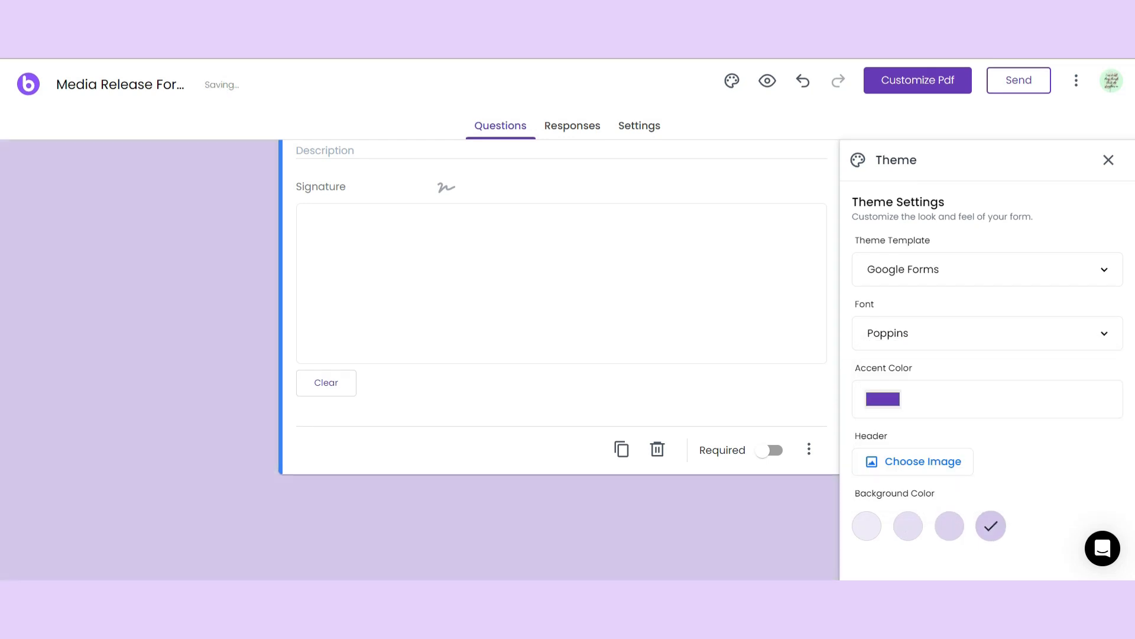
- Copy the Media Release Form's shareable link
{"action": "left_click", "coordinate": [1017, 80]}
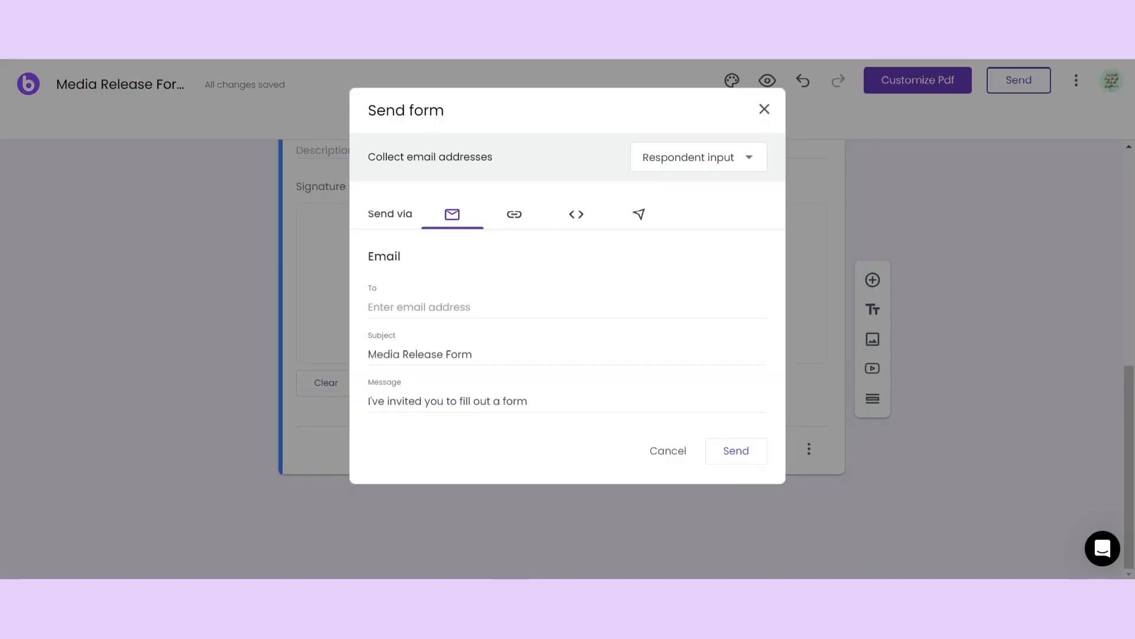
{"action": "left_click", "coordinate": [514, 213]}
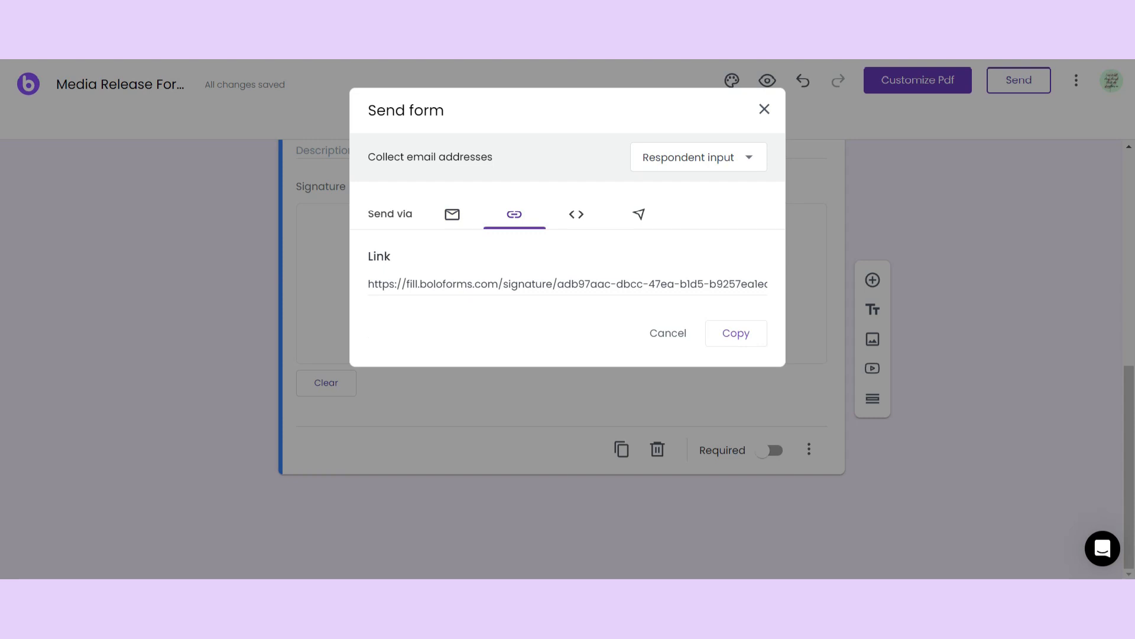
{"action": "left_click", "coordinate": [639, 214]}
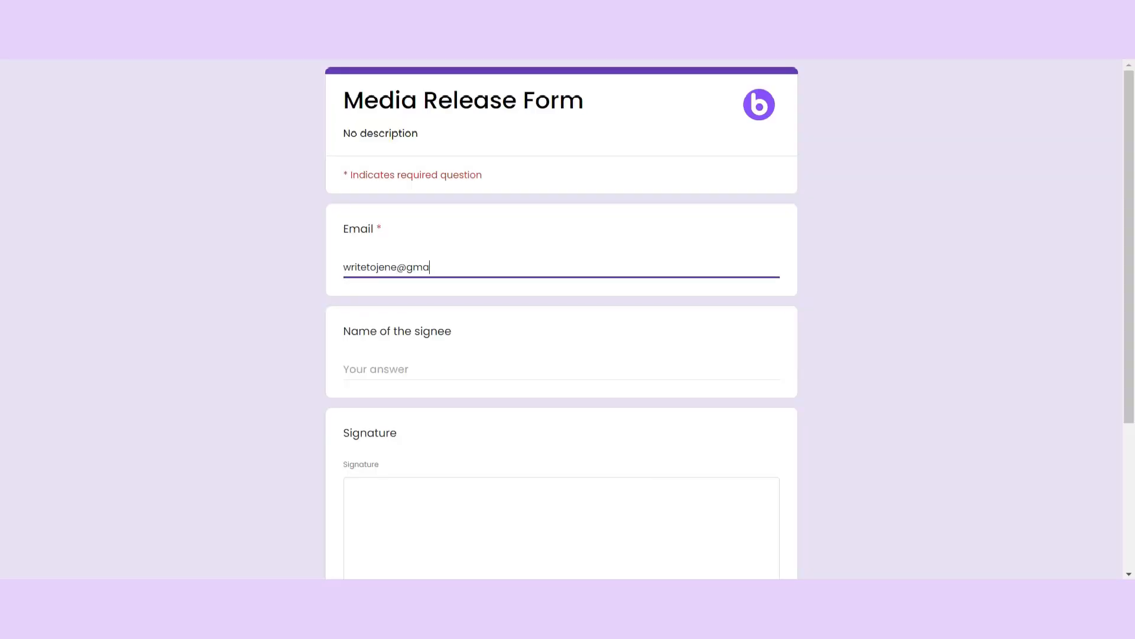
- Enter the email, name and drawn signature on the Media Release Form and submit
{"action": "type", "text": "il.com"}
{"action": "left_click", "coordinate": [561, 370]}
{"action": "type", "text": "Jenefa"}
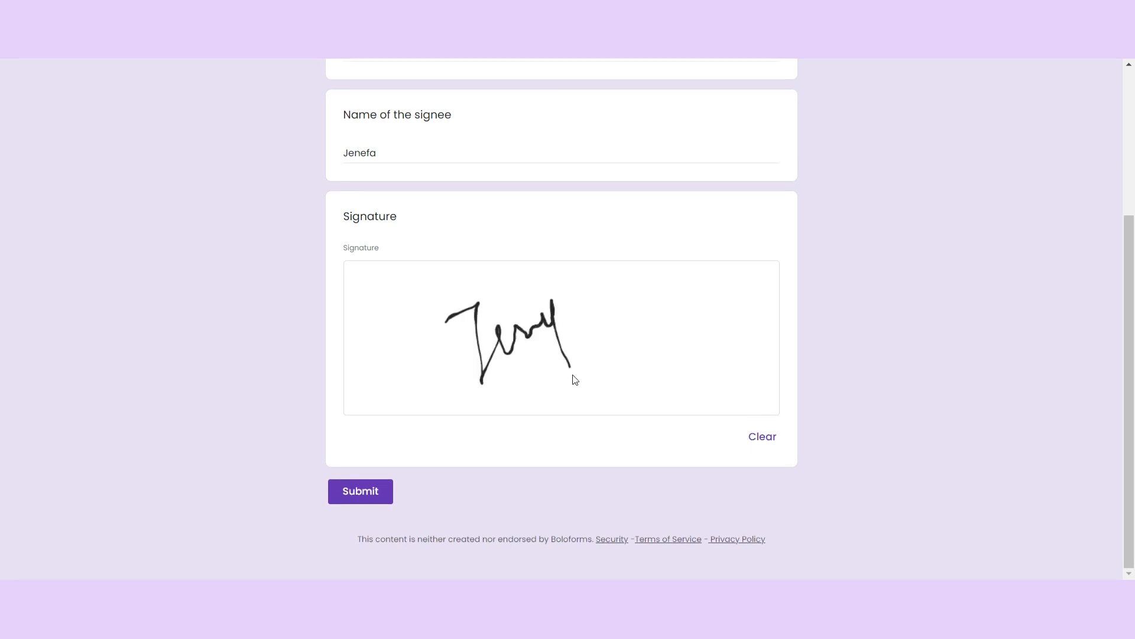
{"action": "left_click", "coordinate": [360, 491]}
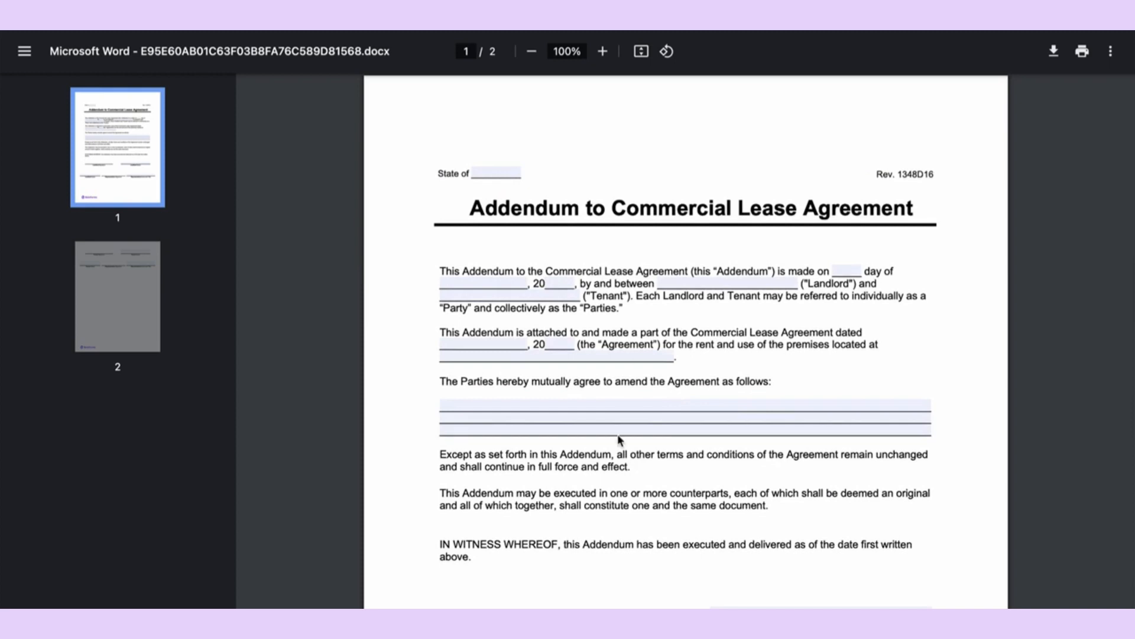
{"action": "scroll", "scroll_direction": "down", "scroll_amount": 3}
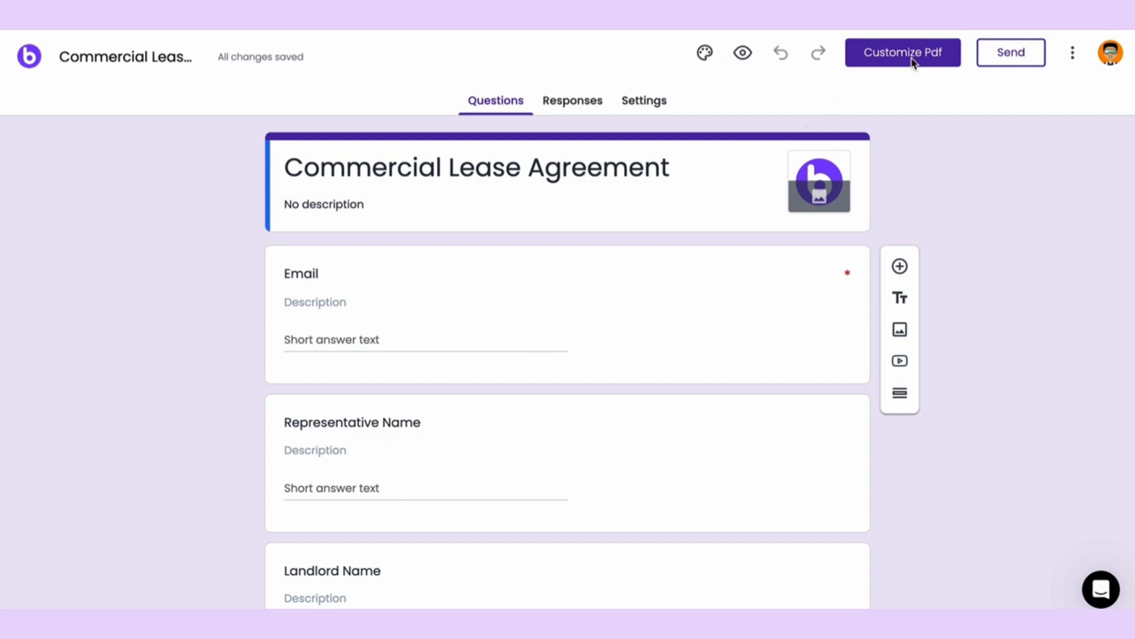
- Upload commercial real estate.pdf and place the Representative Name field on its first page
{"action": "left_click", "coordinate": [902, 52]}
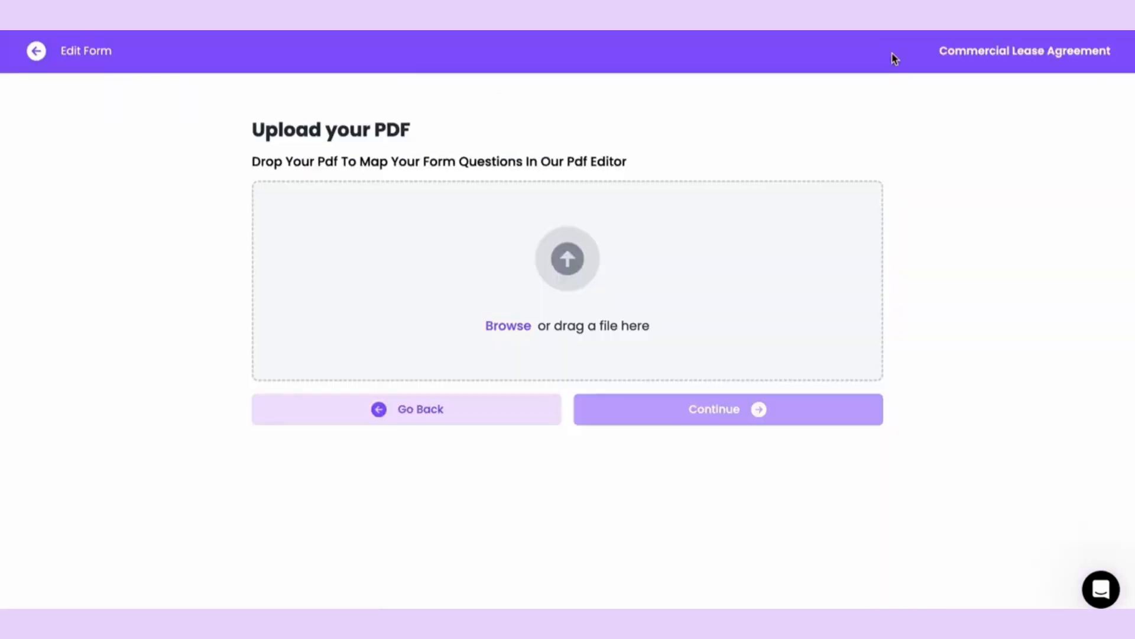
{"action": "left_click", "coordinate": [507, 325]}
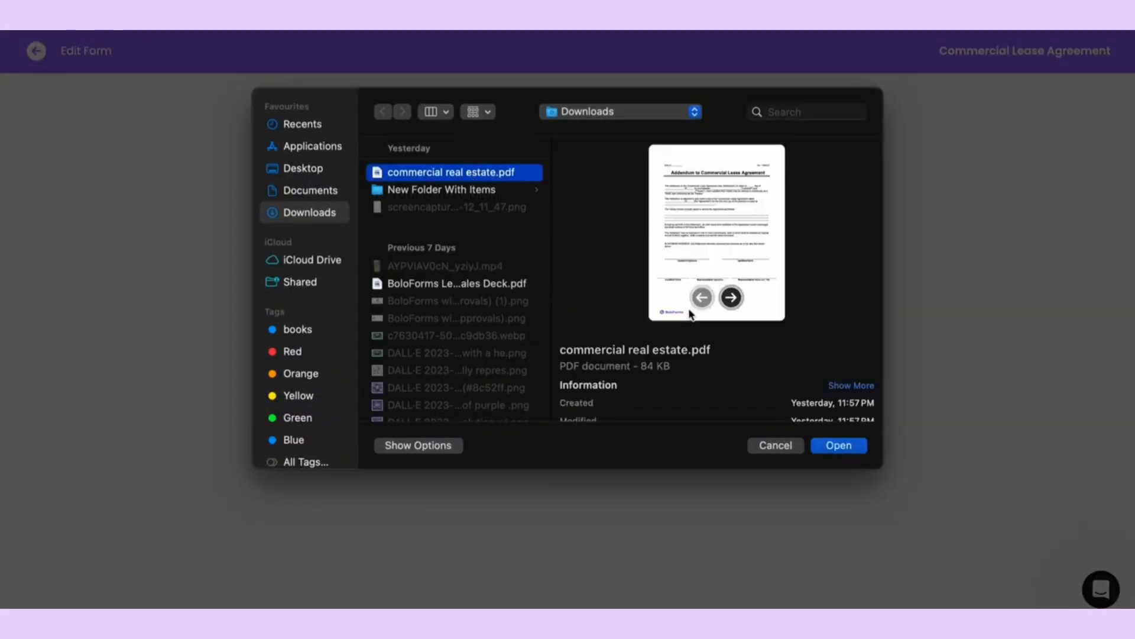
{"action": "left_click", "coordinate": [838, 445]}
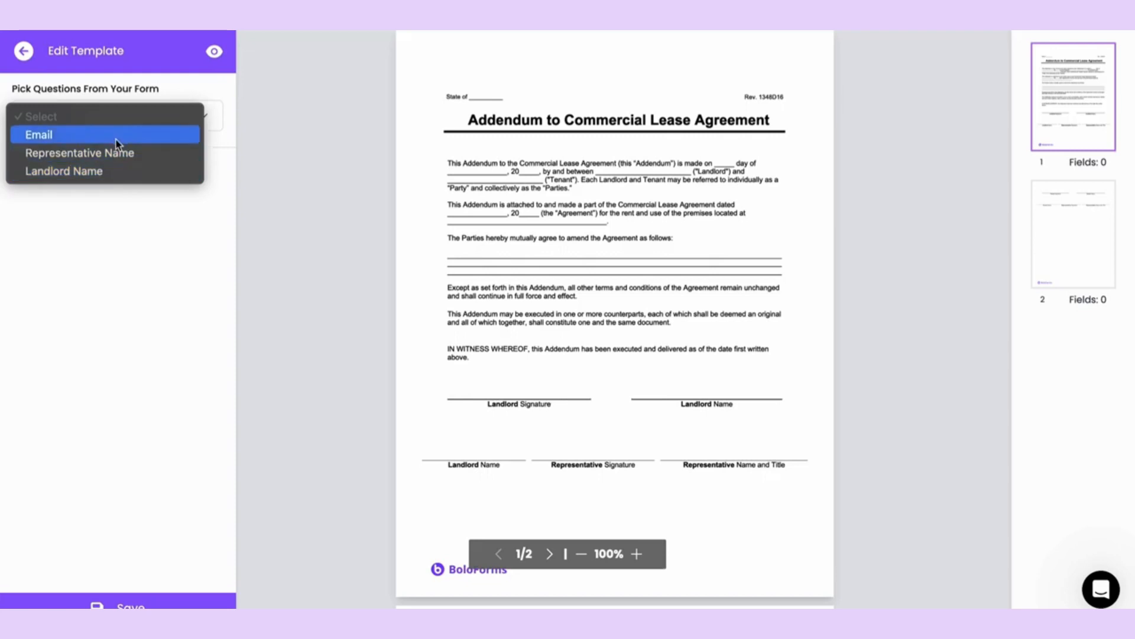
{"action": "left_click", "coordinate": [79, 152]}
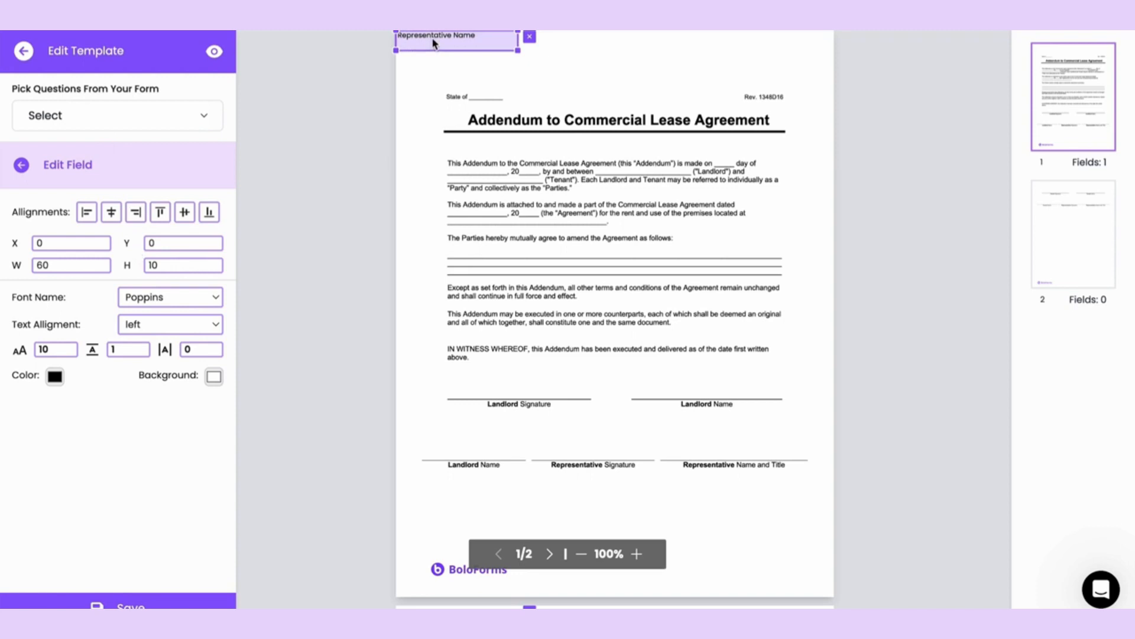
{"action": "left_click_drag", "start_coordinate": [456, 38], "coordinate": [597, 443]}
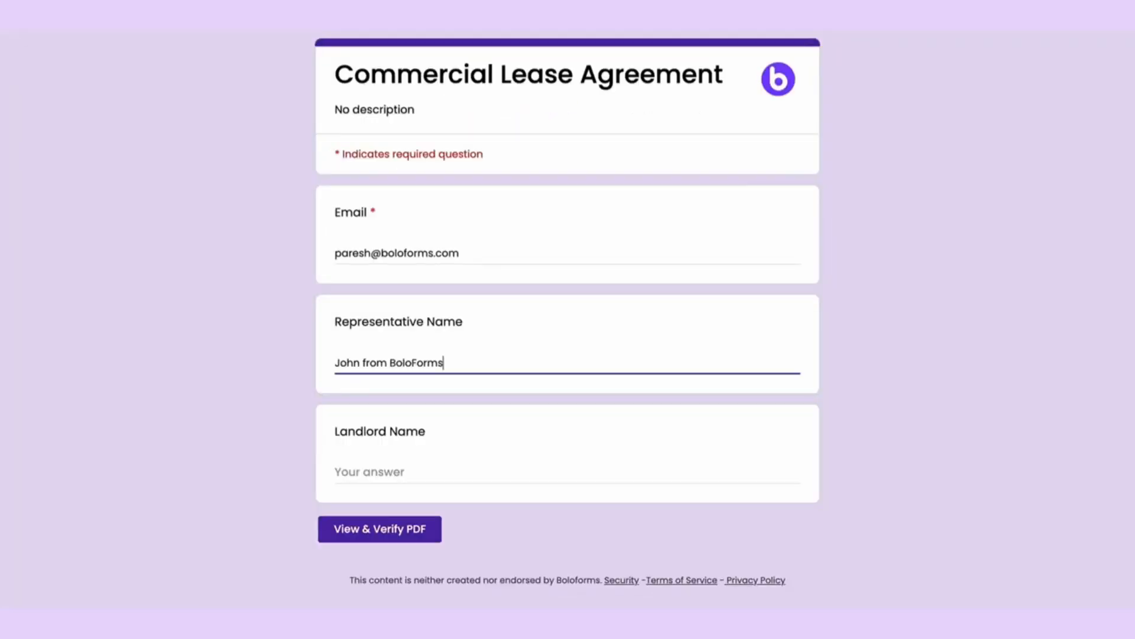
- Preview and verify the PDF generated from the filled Commercial Lease Agreement form
{"action": "left_click", "coordinate": [378, 528]}
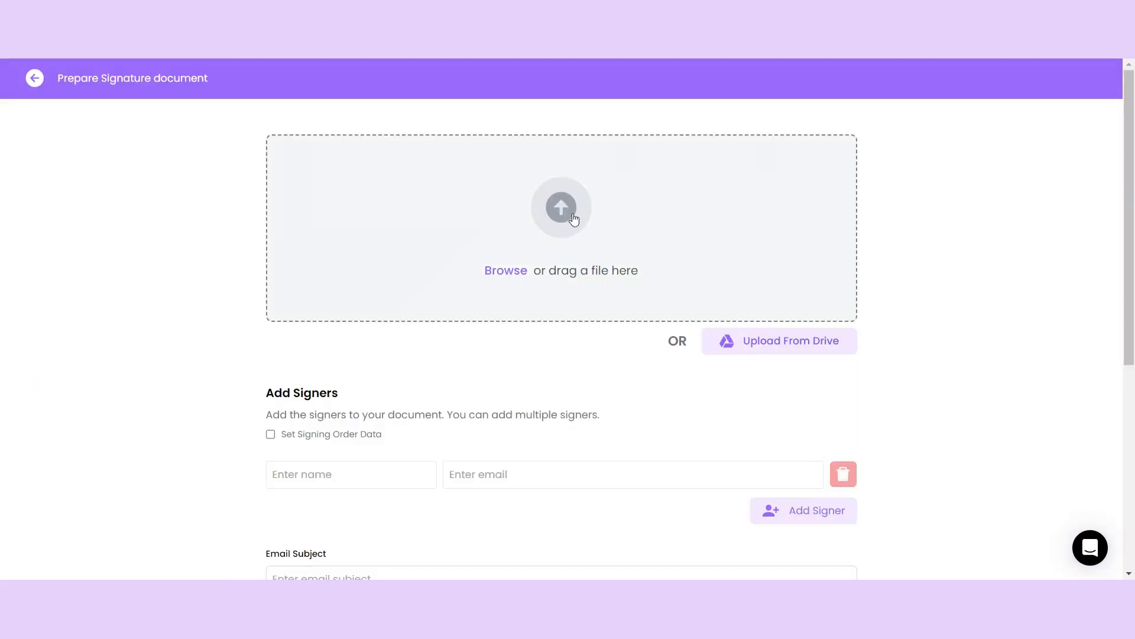
- Upload the offer letter and place the signature field on the Business Development Associate's line
{"action": "left_click", "coordinate": [562, 207]}
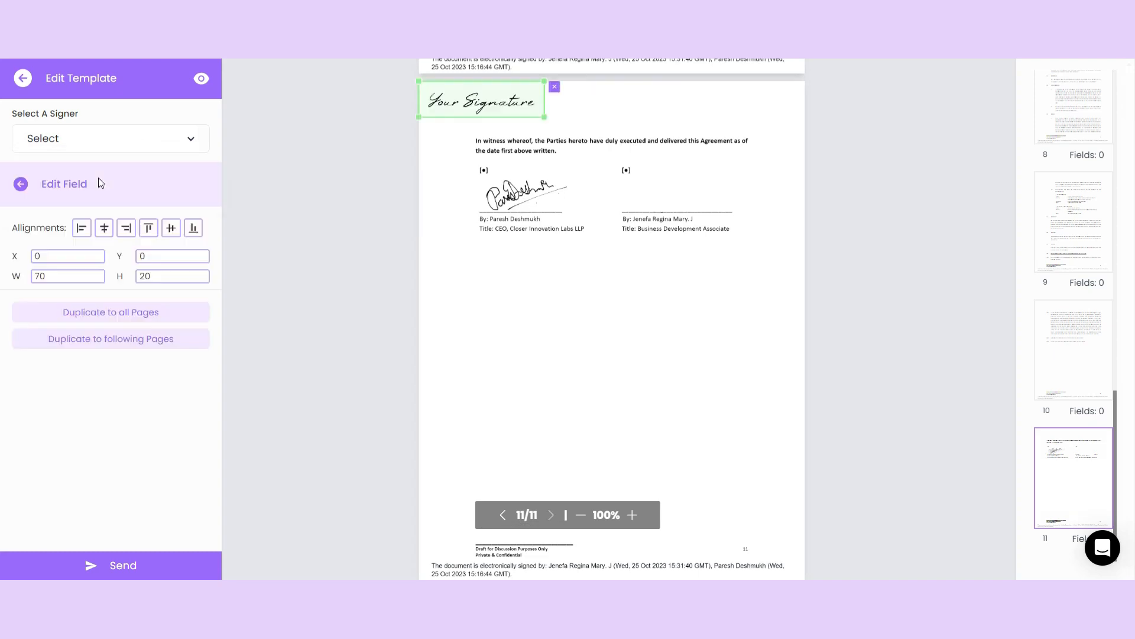
{"action": "left_click_drag", "start_coordinate": [481, 100], "coordinate": [675, 194]}
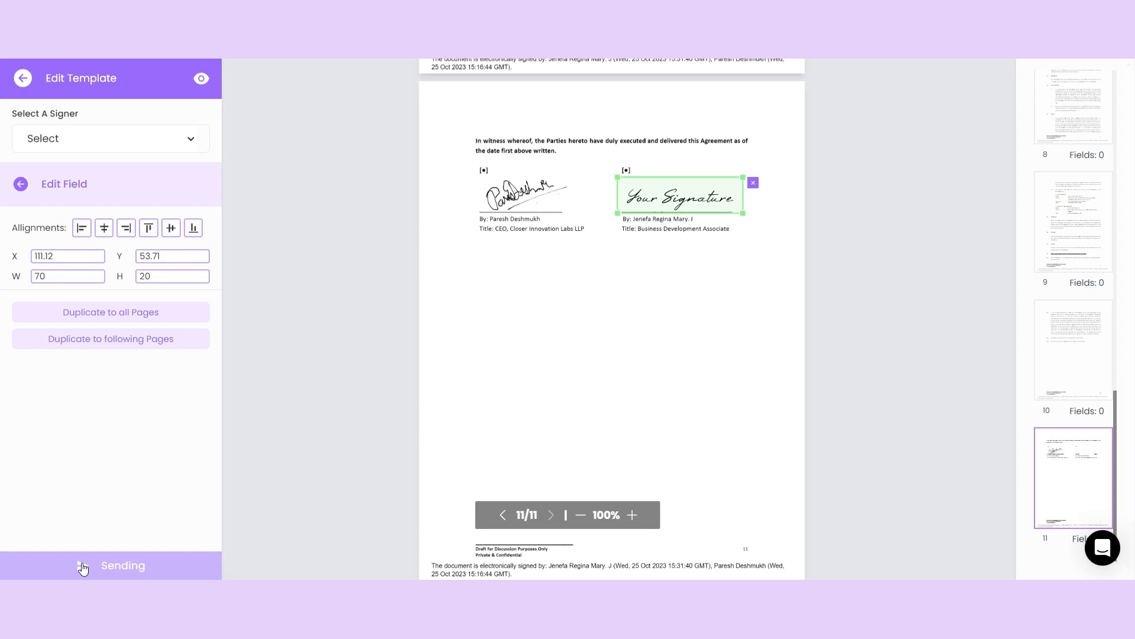
{"action": "left_click", "coordinate": [110, 565]}
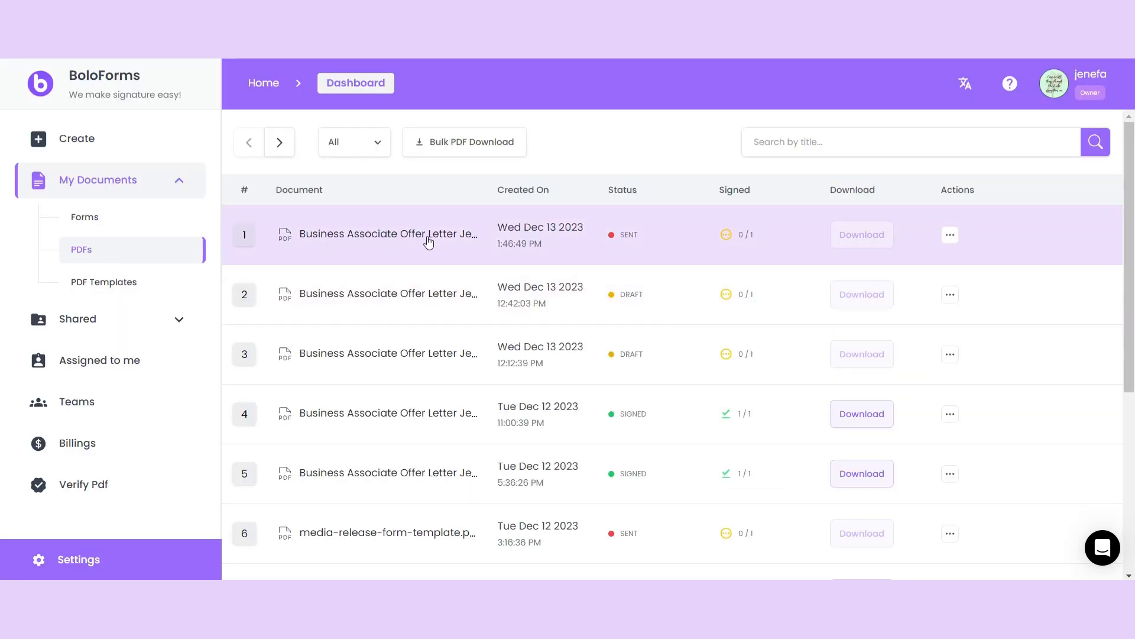
{"action": "mouse_move", "coordinate": [919, 235]}
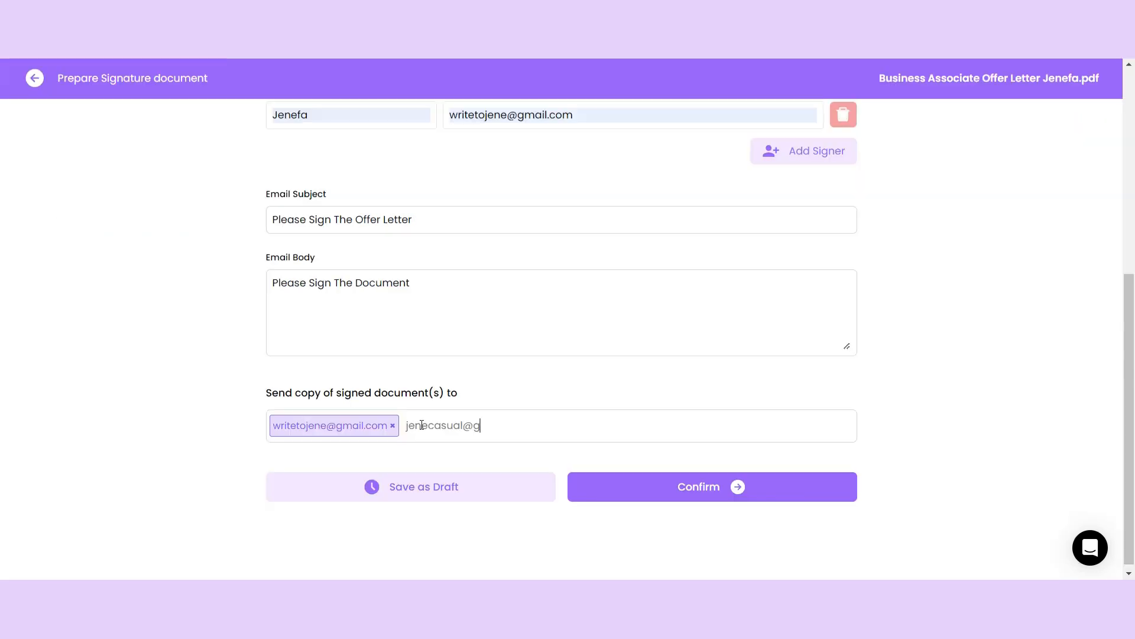
- Send the offer letter with a second signed-copy address and open the Sign Now email link
{"action": "type", "text": "mail.com"}
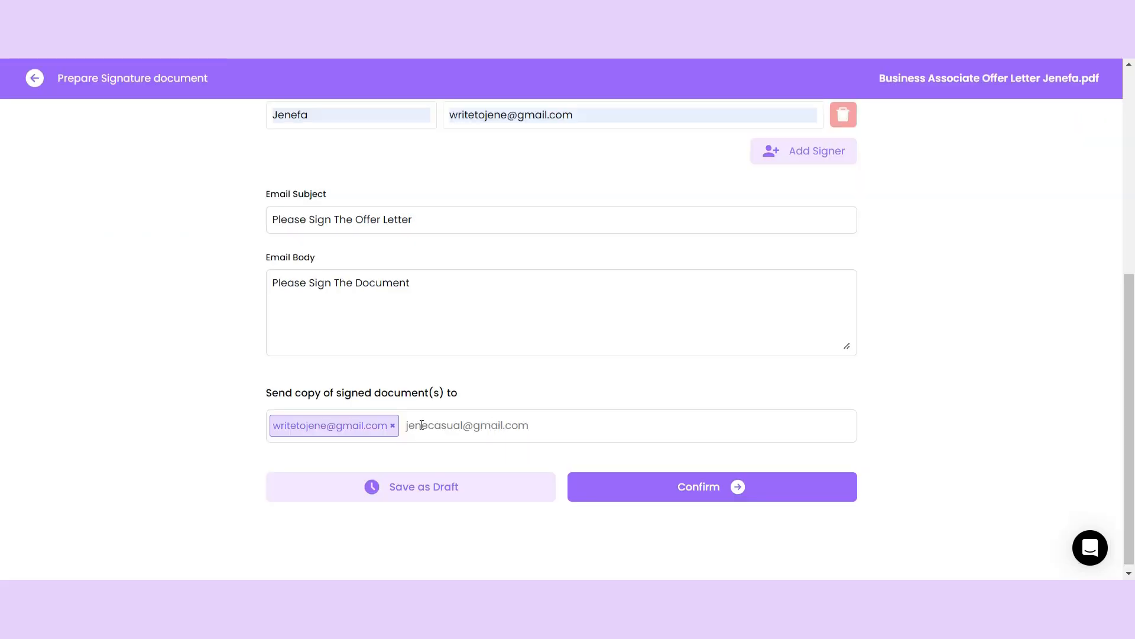
{"action": "left_click", "coordinate": [711, 487]}
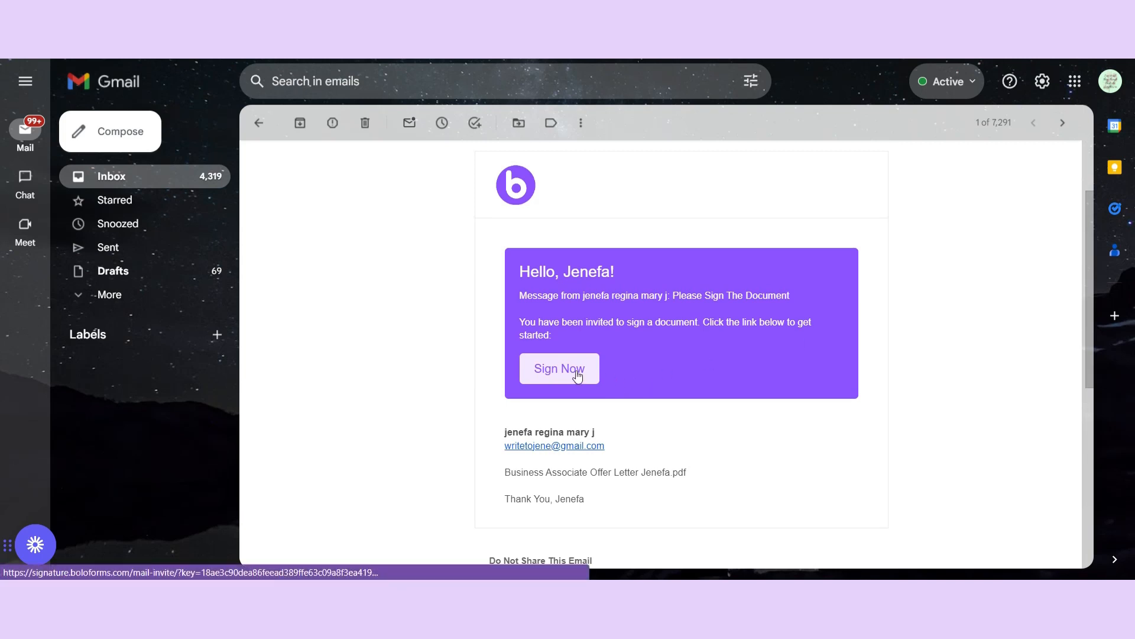
{"action": "left_click", "coordinate": [558, 368]}
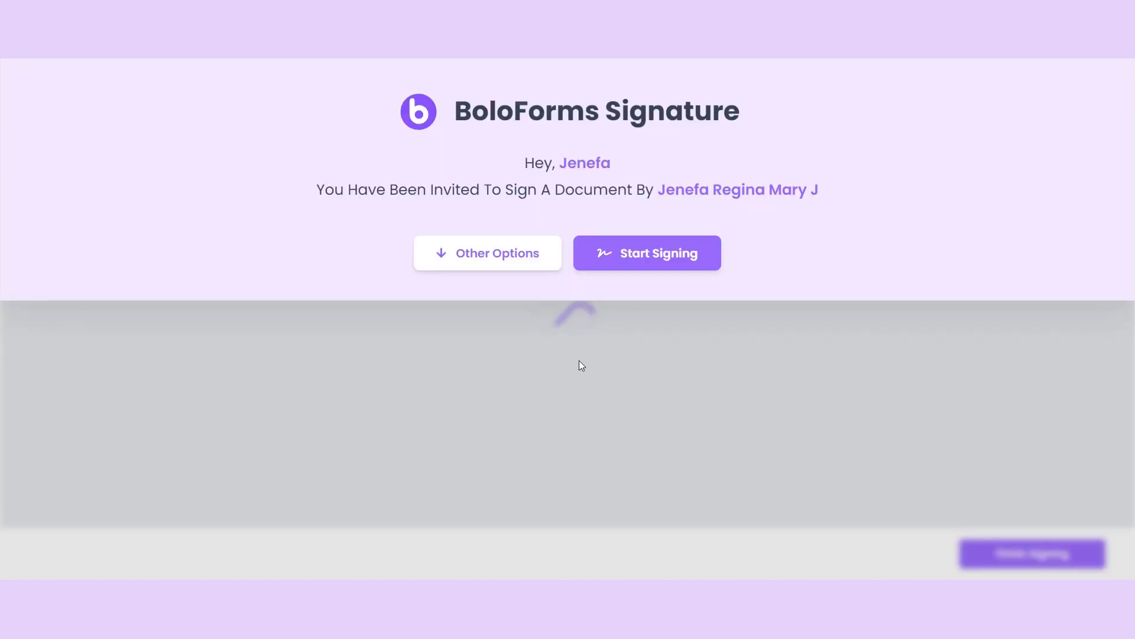
- Apply a typed signature to the offer letter's signature field and finish signing
{"action": "left_click", "coordinate": [646, 253]}
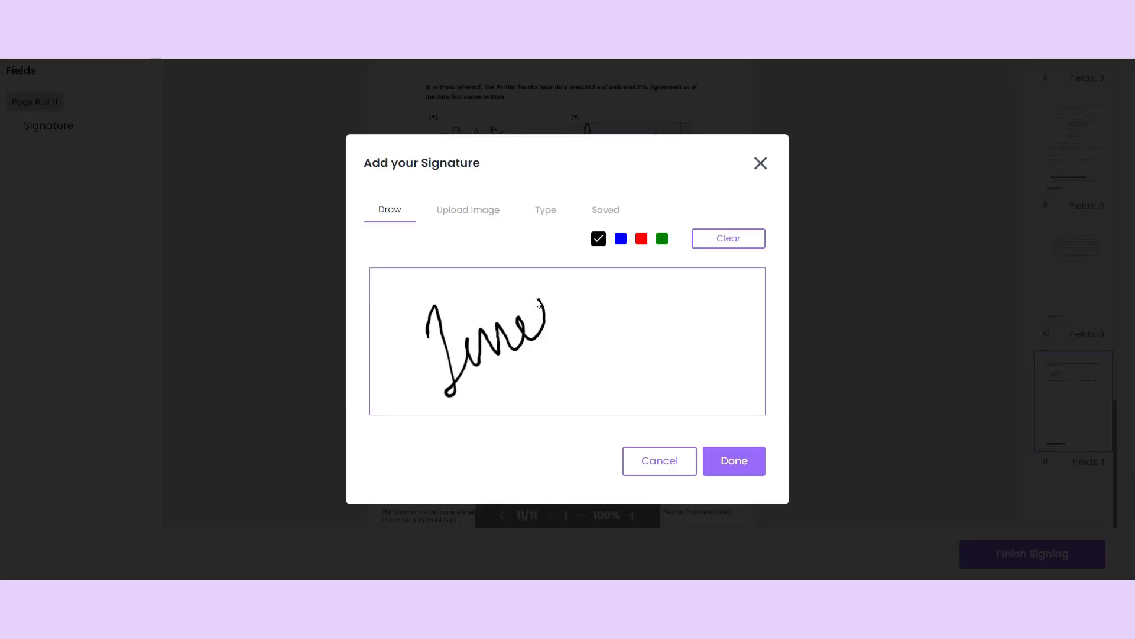
{"action": "left_click", "coordinate": [468, 210]}
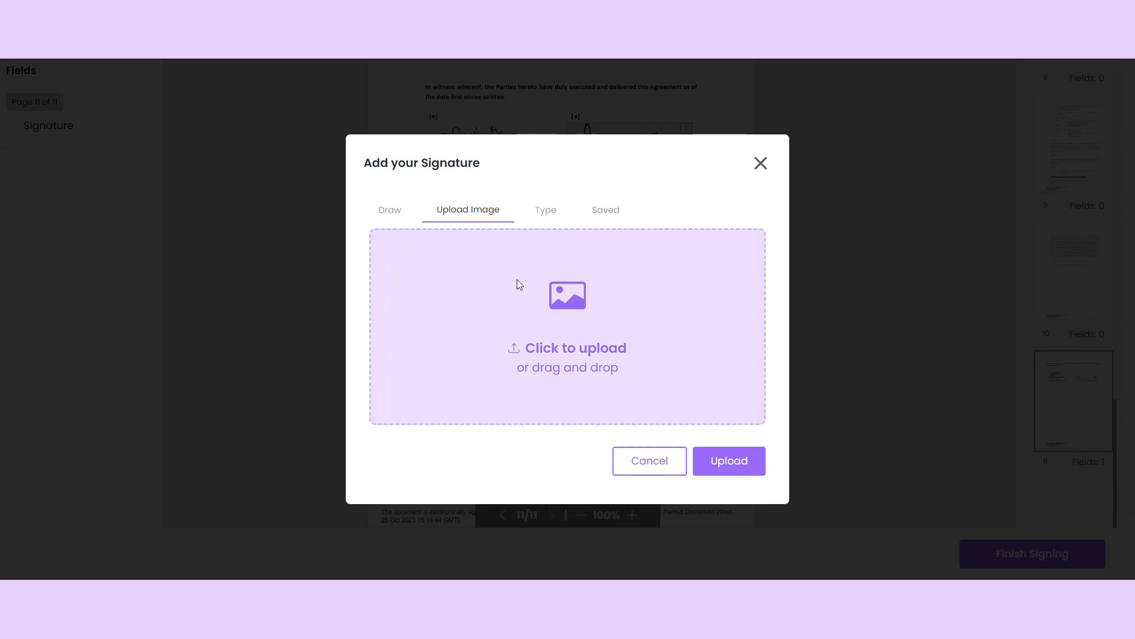
{"action": "left_click", "coordinate": [546, 210]}
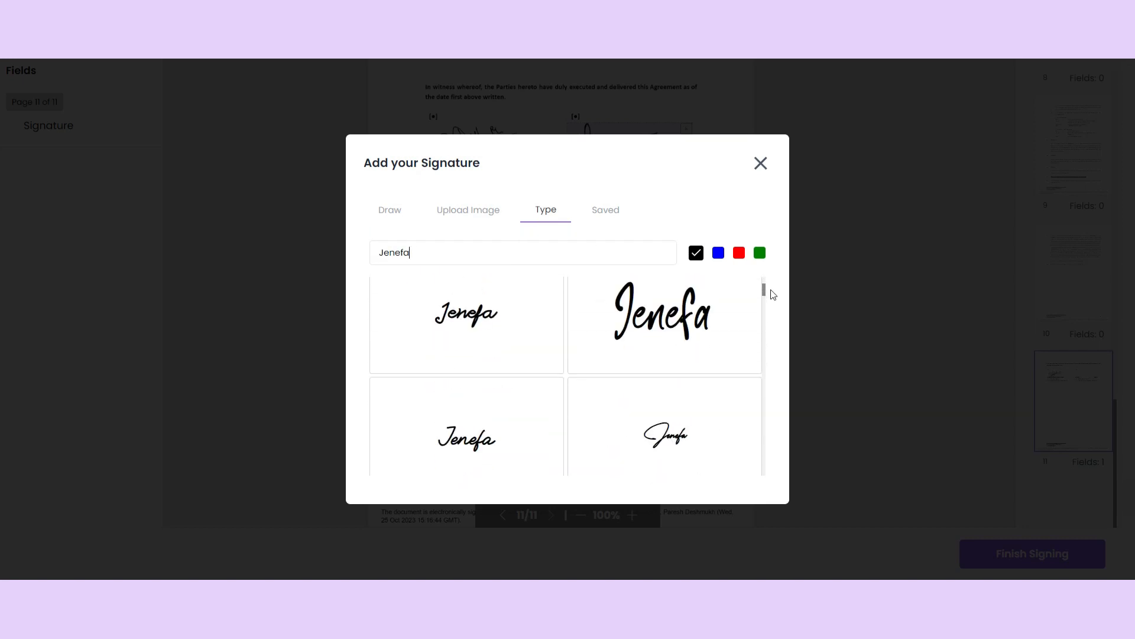
{"action": "left_click", "coordinate": [604, 209]}
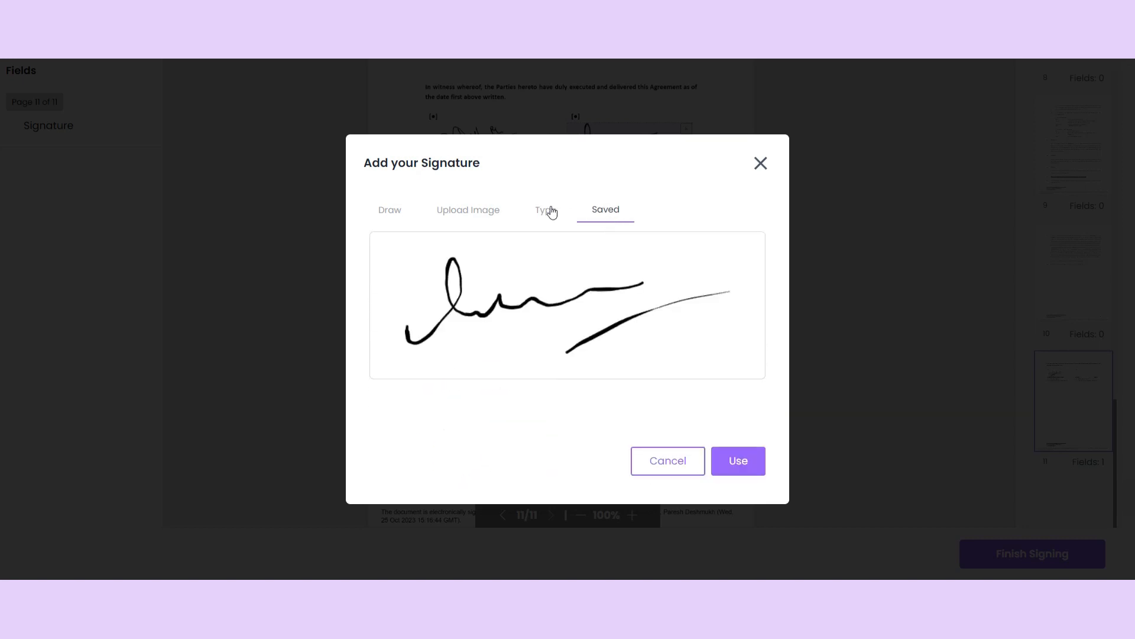
{"action": "left_click", "coordinate": [545, 209]}
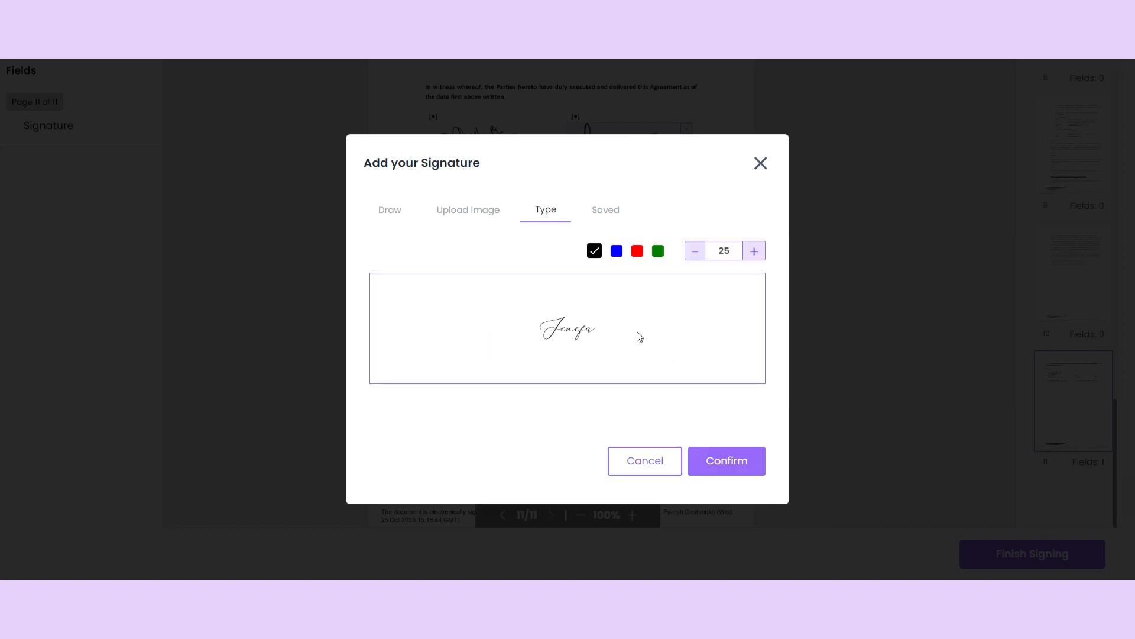
{"action": "left_click", "coordinate": [726, 461]}
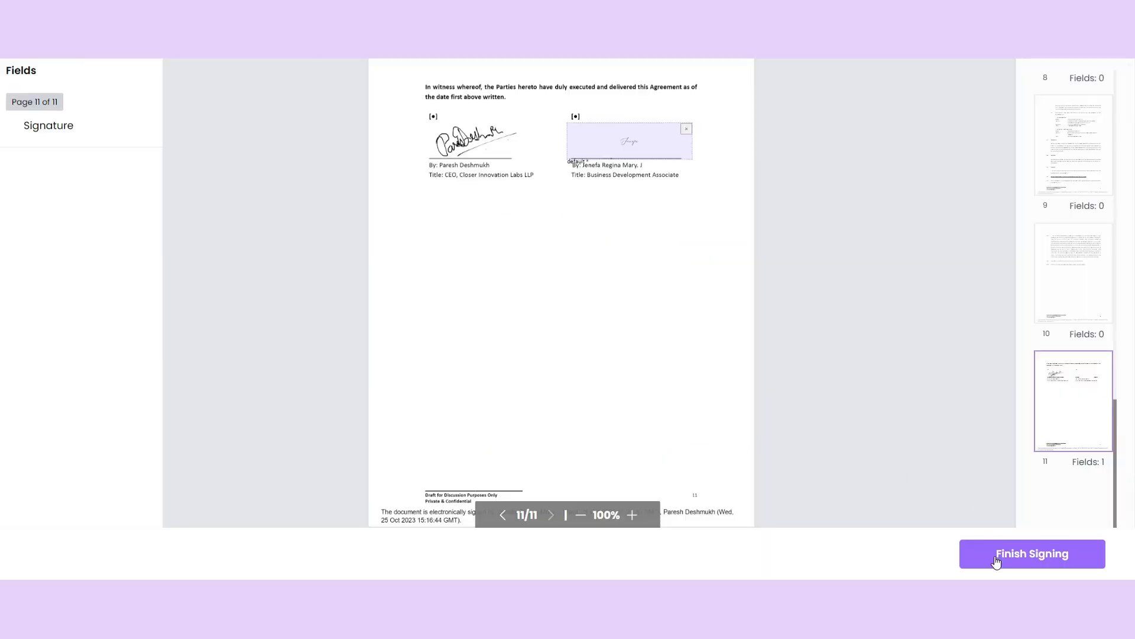
{"action": "left_click", "coordinate": [1031, 553]}
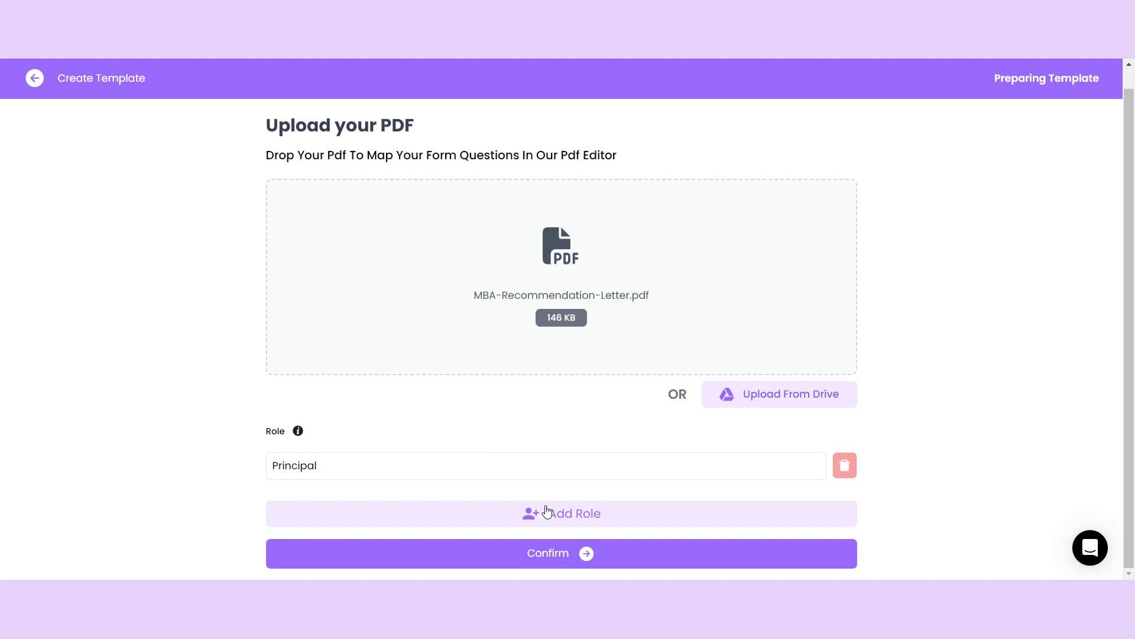
- Add the Professor role and email the MBA recommendation letter to both signers
{"action": "type", "text": "Profes"}
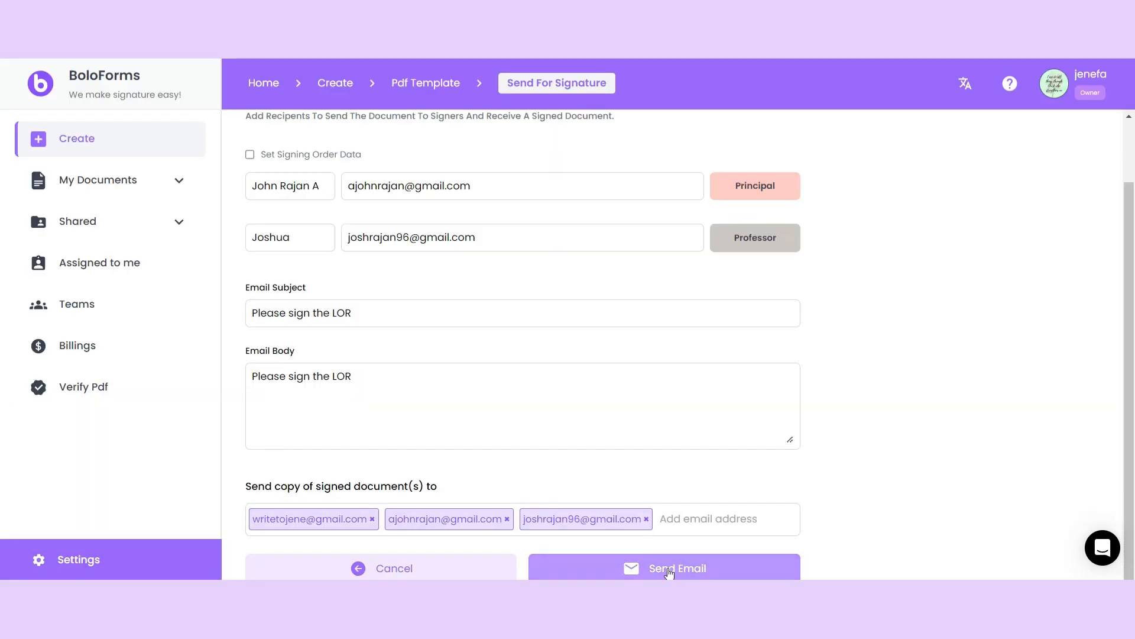
{"action": "left_click", "coordinate": [664, 568]}
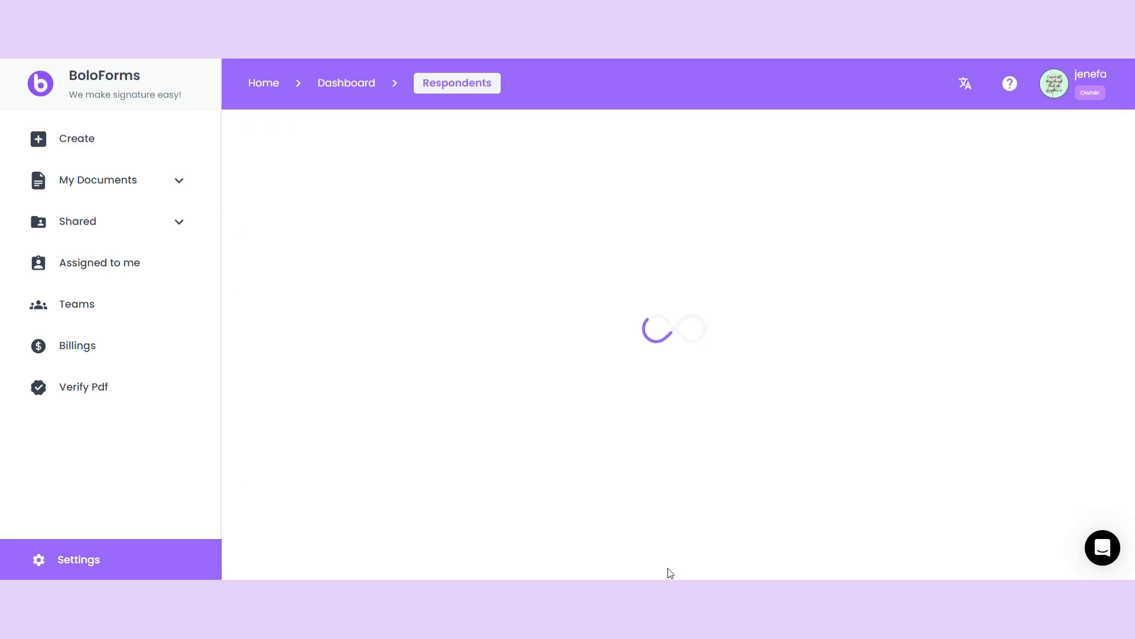